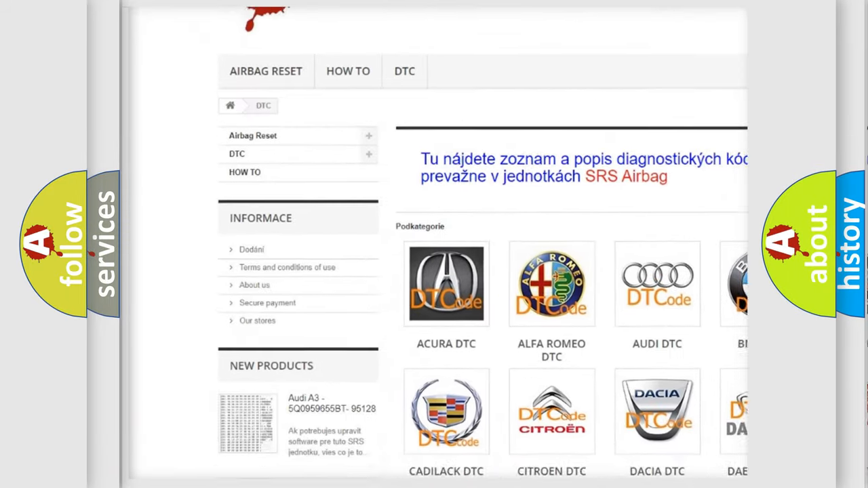
# Scroll the DTC category list down until the Infiniti row is visible.
pyautogui.scroll(-3)
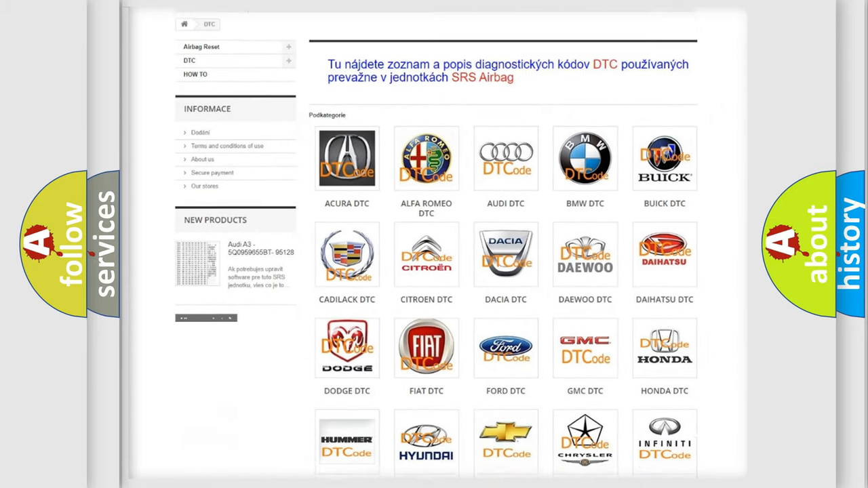
pyautogui.scroll(-3)
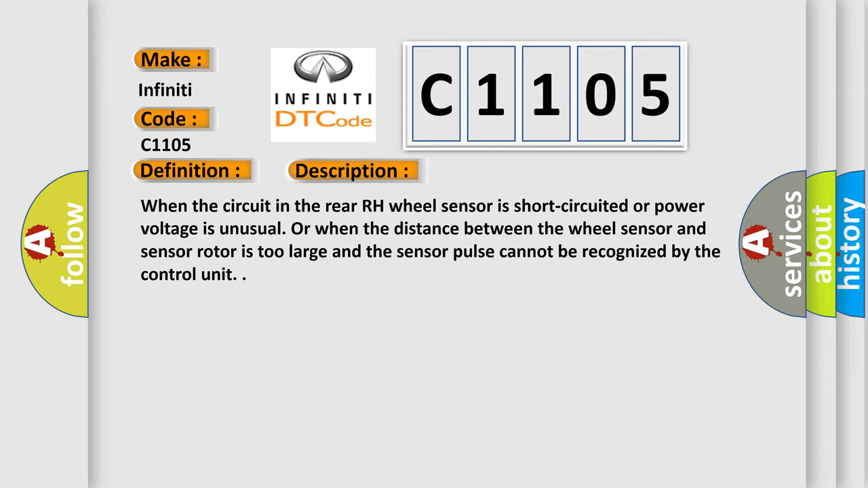
# Advance the C1105 slide to the Cause section: harness/connector, wheel sensor, ABS actuator, control unit.
pyautogui.click(496, 170)
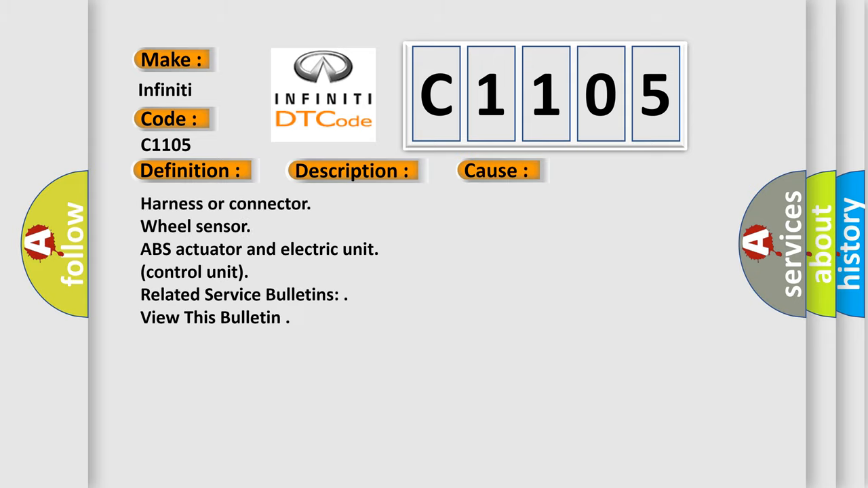